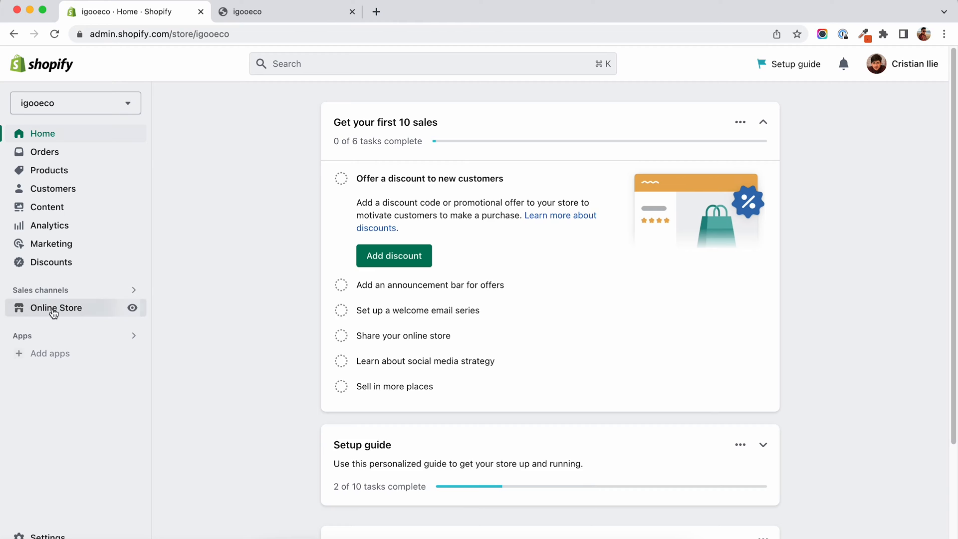
Publish Dawn from the Theme library and confirm it as the live theme.
{"action": "left_click", "coordinate": [56, 308]}
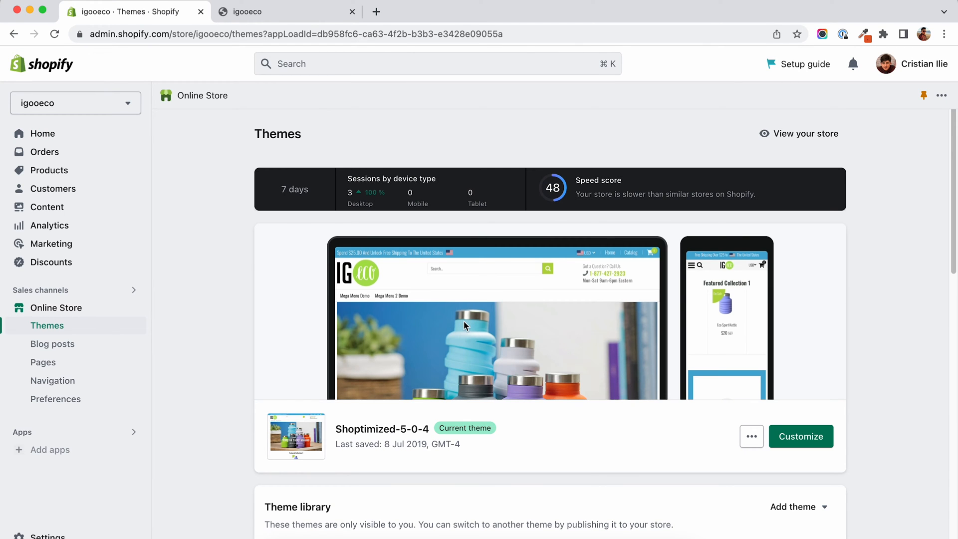
{"action": "left_click", "coordinate": [735, 481]}
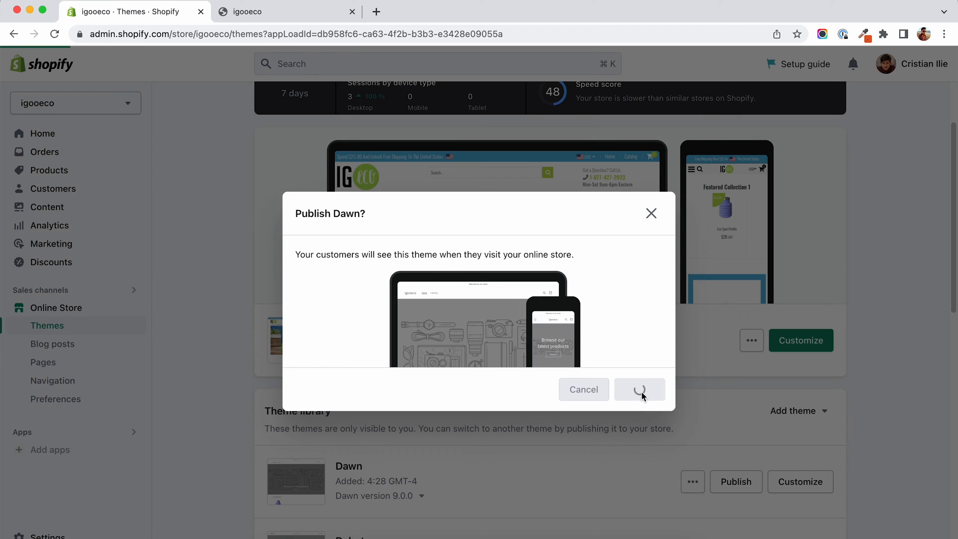
{"action": "left_click", "coordinate": [638, 389]}
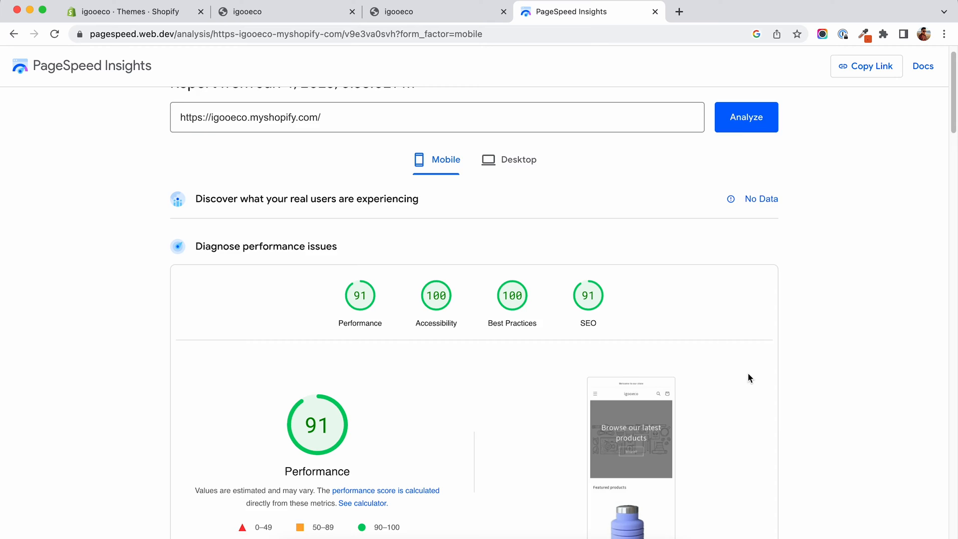
Scroll the mobile report to the Performance score and Metrics (FCP, LCP).
{"action": "scroll", "scroll_direction": "down", "scroll_amount": 3}
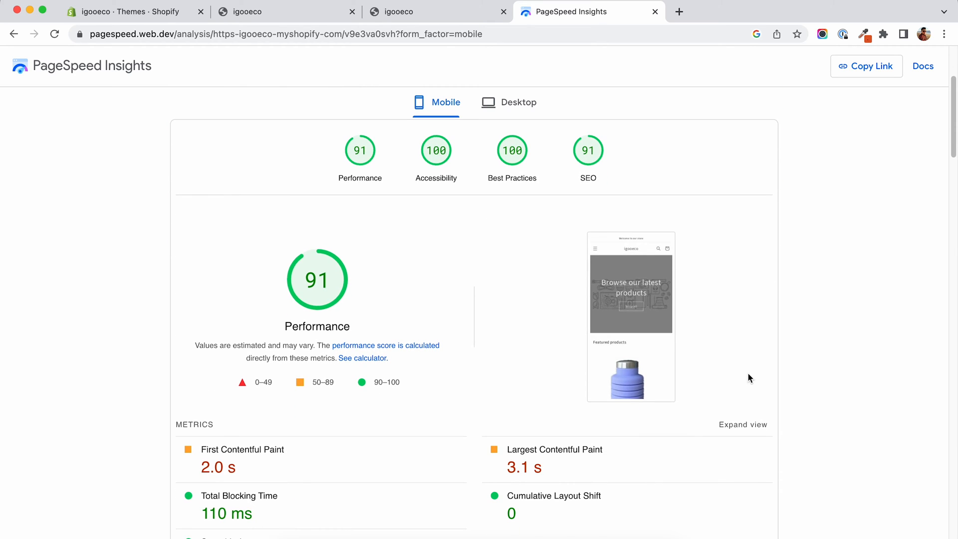
{"action": "scroll", "scroll_direction": "down", "scroll_amount": 3}
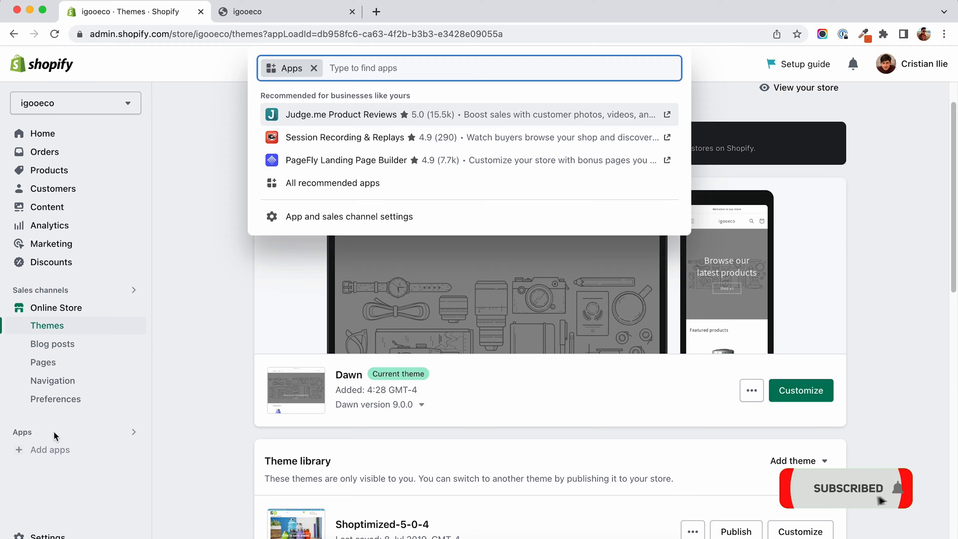
{"action": "mouse_move", "coordinate": [417, 183]}
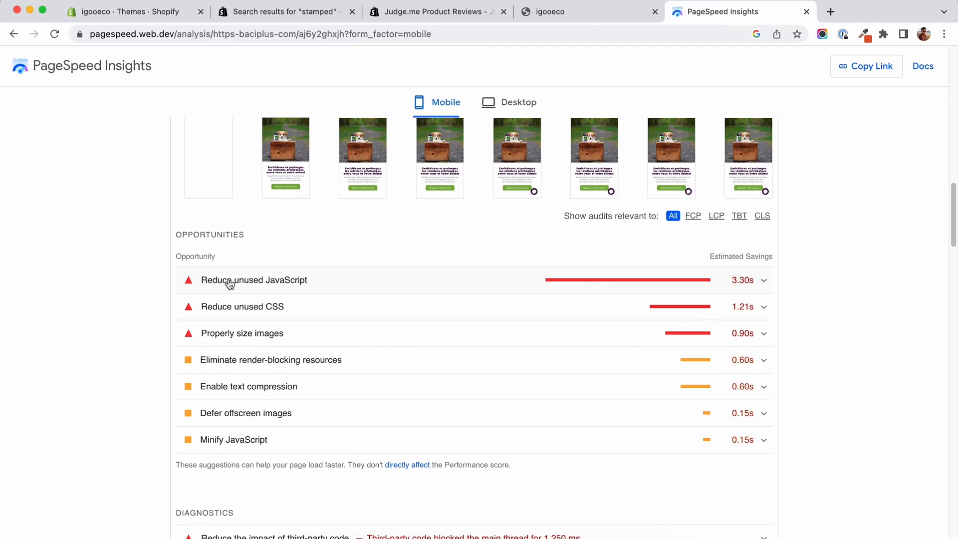
{"action": "mouse_move", "coordinate": [679, 289]}
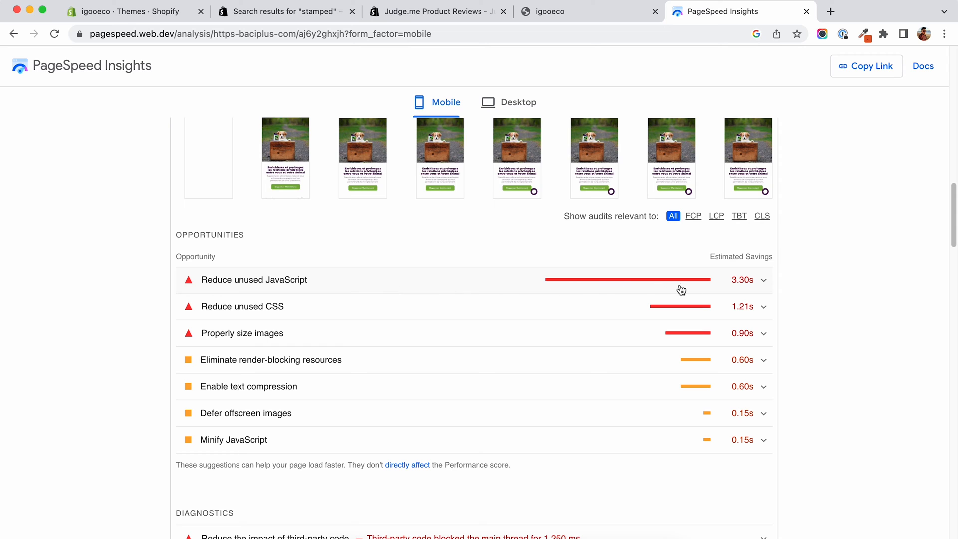
{"action": "mouse_move", "coordinate": [281, 293]}
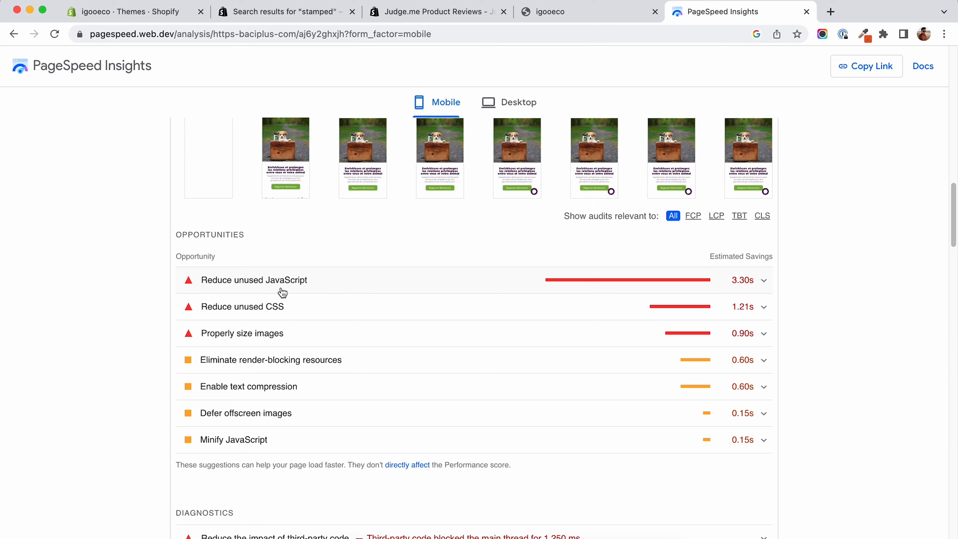
Expand Reduce unused JavaScript and scan the Facebook, Stamped.io, Rebuy and GTM script URLs.
{"action": "left_click", "coordinate": [253, 279]}
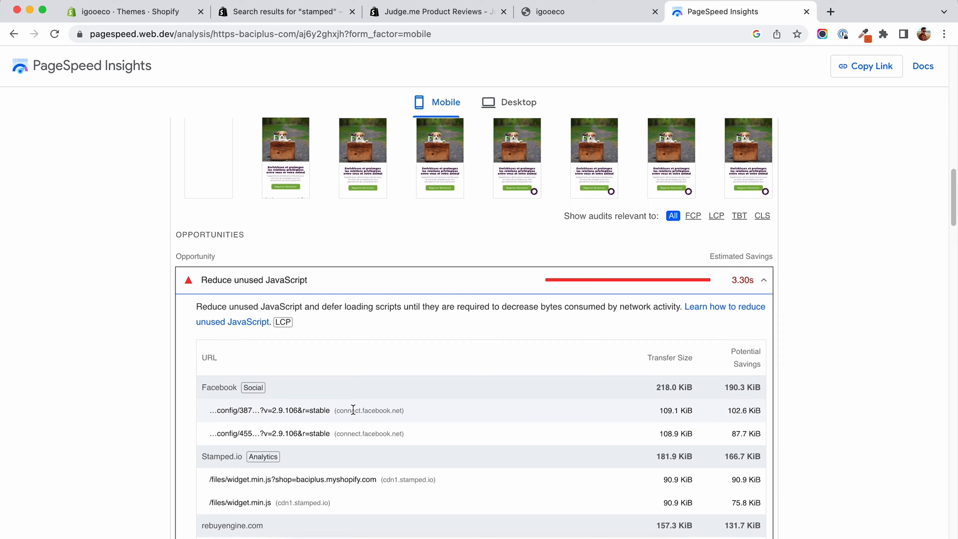
{"action": "scroll", "scroll_direction": "down", "scroll_amount": 3}
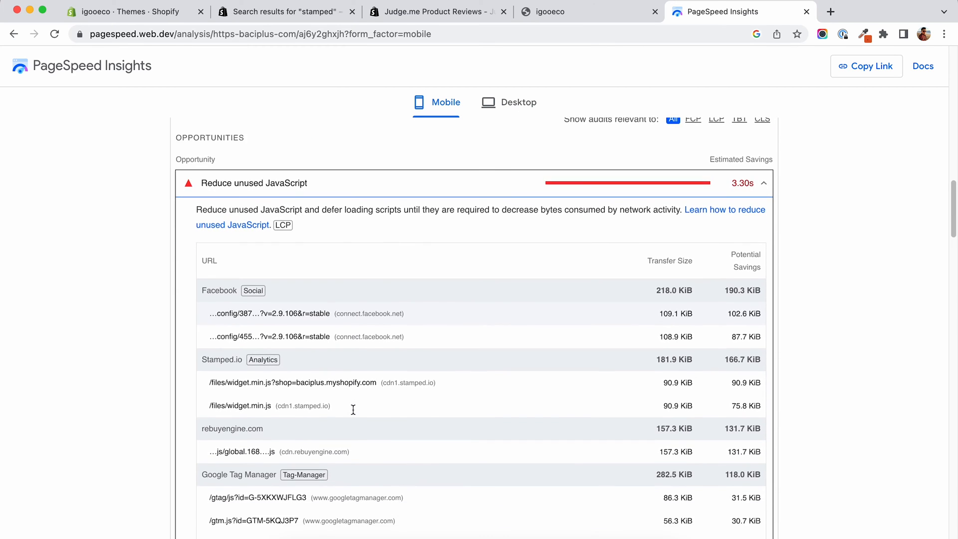
{"action": "scroll", "scroll_direction": "down", "scroll_amount": 3}
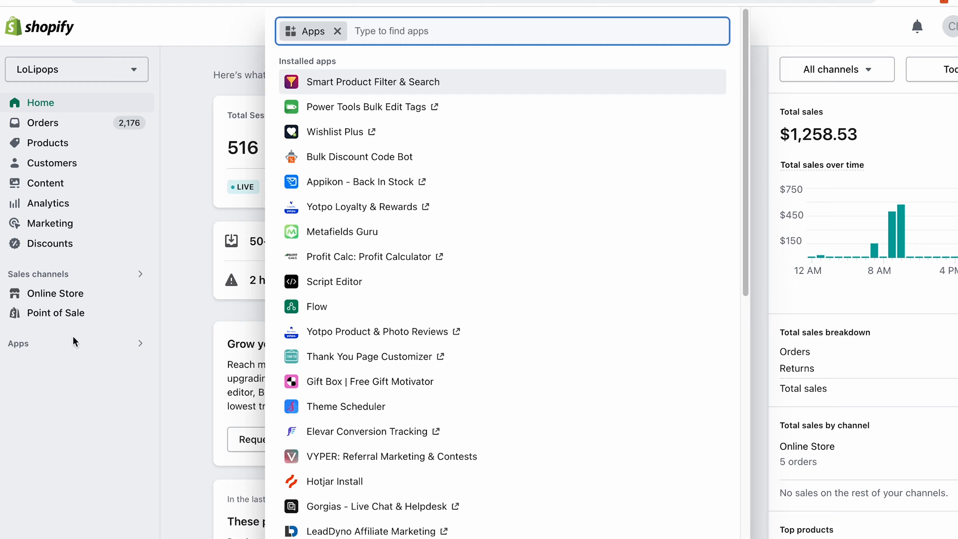
Scroll through the store's installed apps, past Yotpo reviews and Hotjar Install.
{"action": "scroll", "scroll_direction": "down", "scroll_amount": 3}
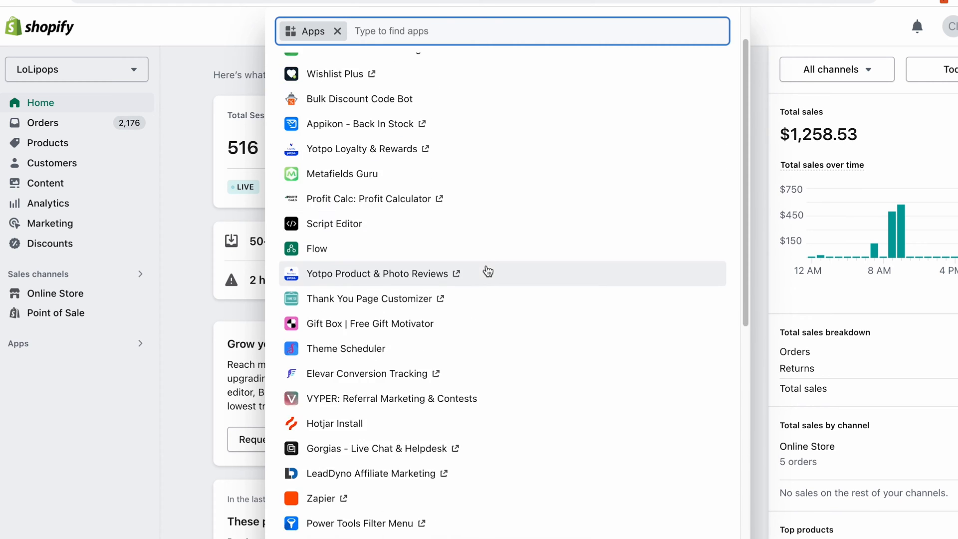
{"action": "scroll", "scroll_direction": "down", "scroll_amount": 3}
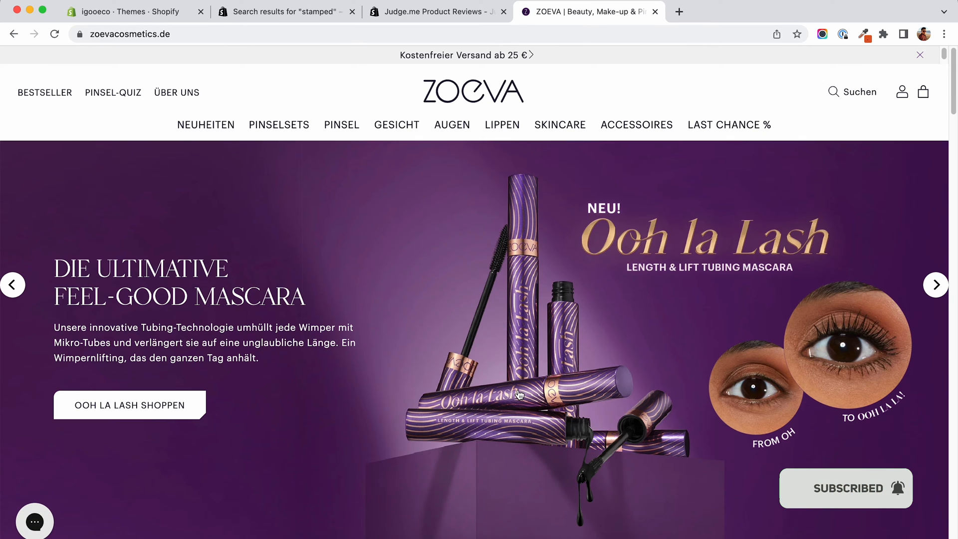
Scroll the ZOEVA homepage down to the Unsere Bestseller products.
{"action": "scroll", "scroll_direction": "down", "scroll_amount": 3}
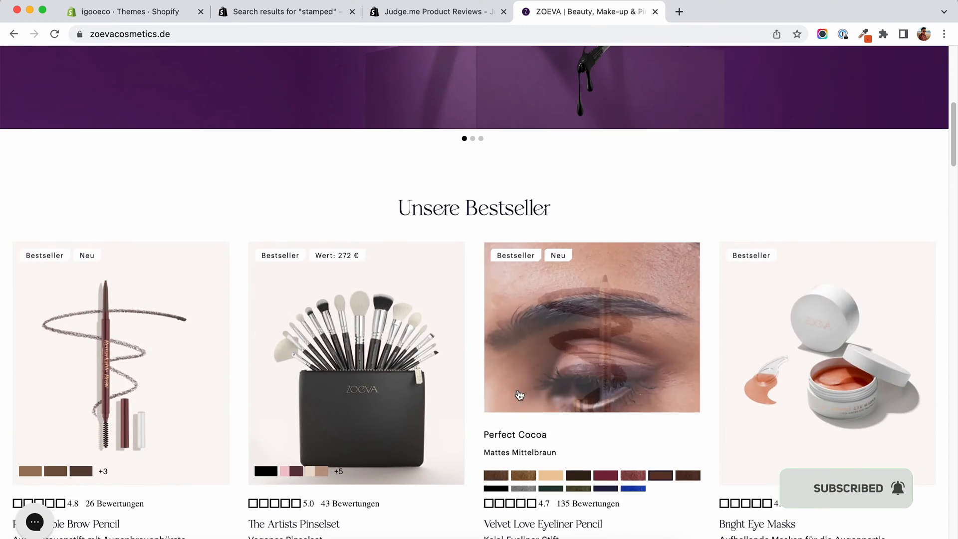
{"action": "scroll", "scroll_direction": "down", "scroll_amount": 3}
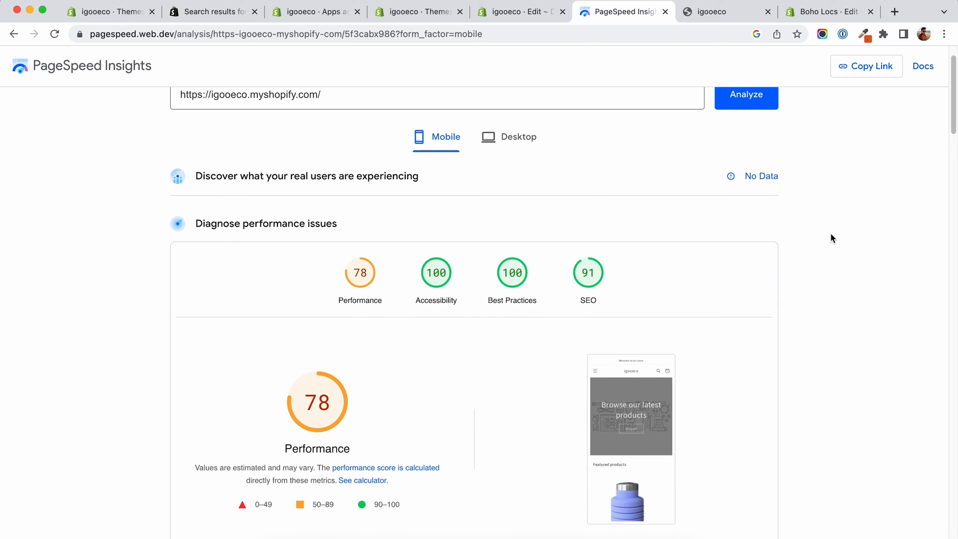
Review the Metrics and Opportunities of the 78-score report, then move to the theme code editor tab.
{"action": "scroll", "scroll_direction": "down", "scroll_amount": 3}
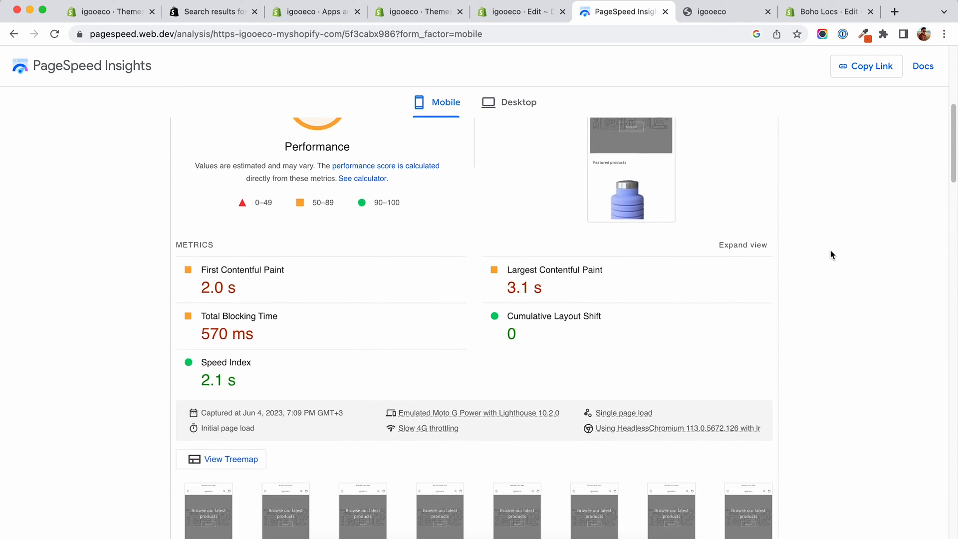
{"action": "scroll", "scroll_direction": "down", "scroll_amount": 3}
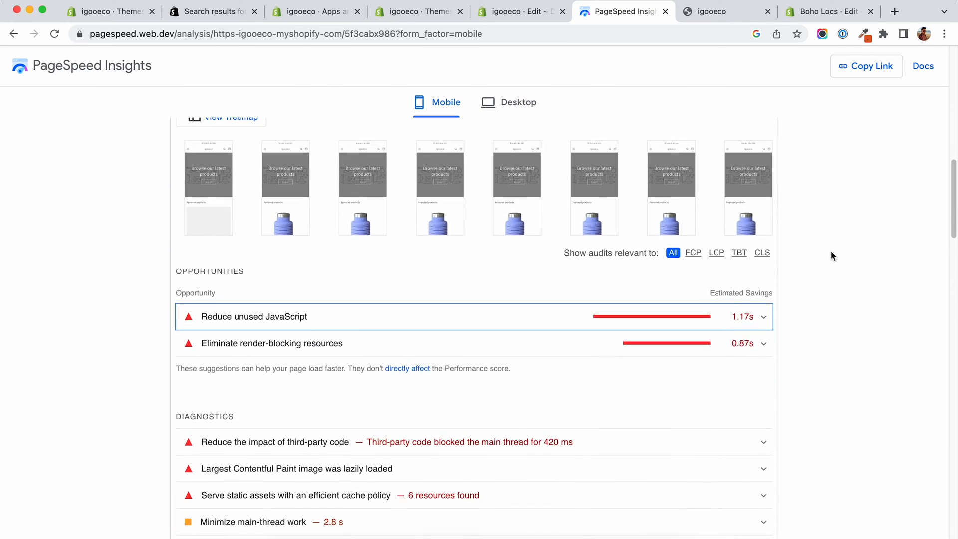
{"action": "left_click", "coordinate": [520, 11]}
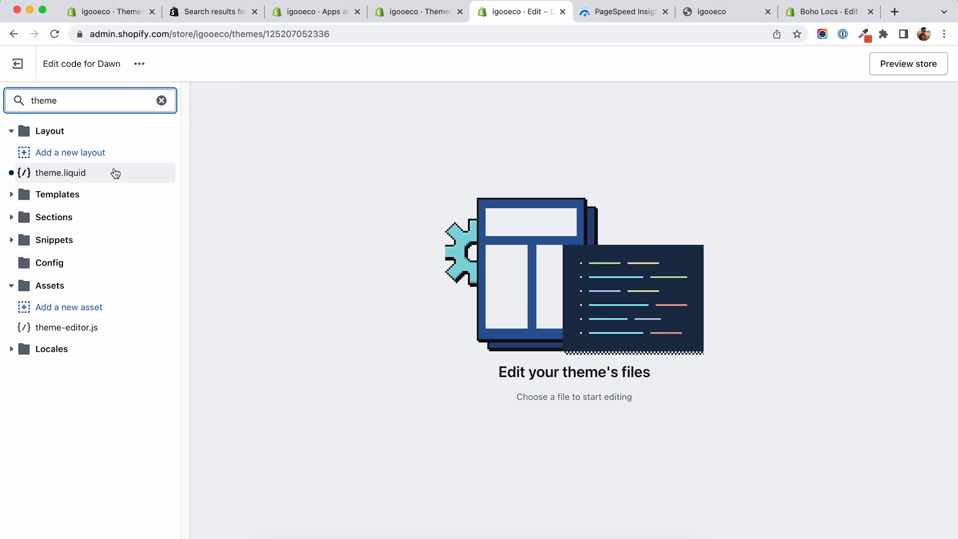
Load theme.liquid under Layout and scroll to the app script tags above </head>.
{"action": "left_click", "coordinate": [60, 173]}
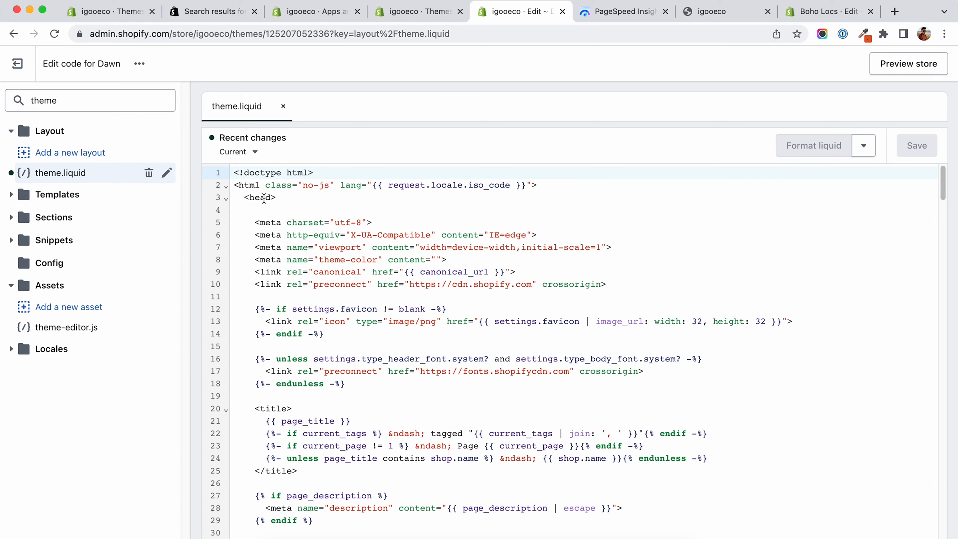
{"action": "scroll", "scroll_direction": "down", "scroll_amount": 3}
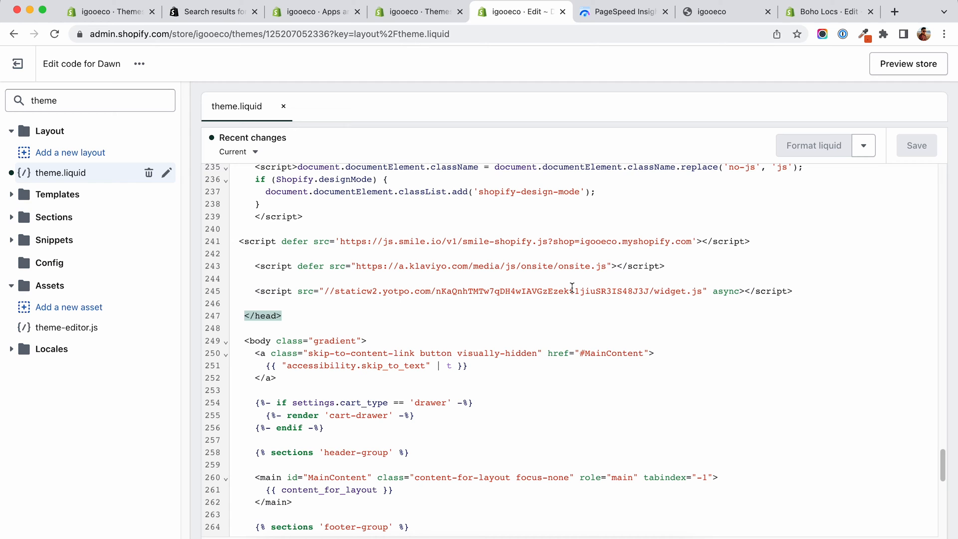
{"action": "left_click", "coordinate": [255, 240]}
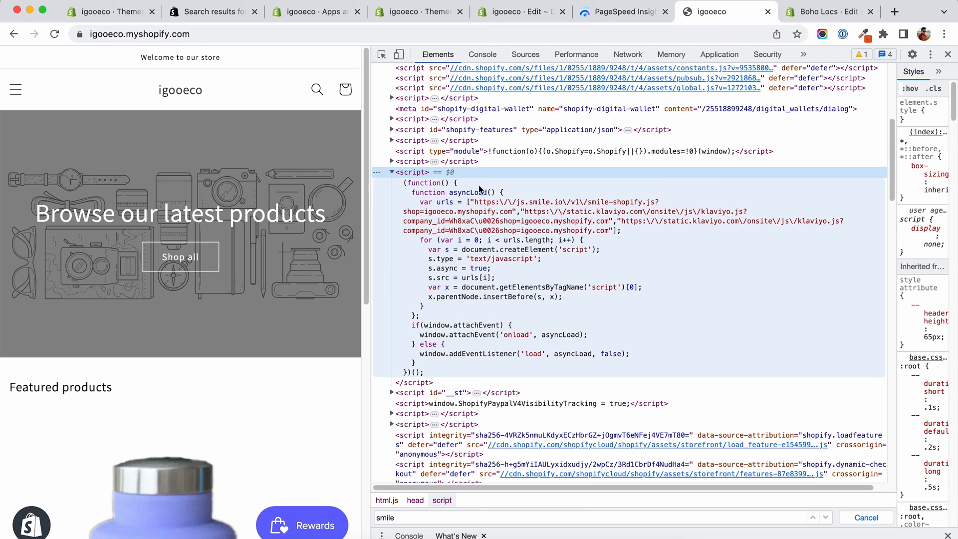
{"action": "mouse_move", "coordinate": [518, 212]}
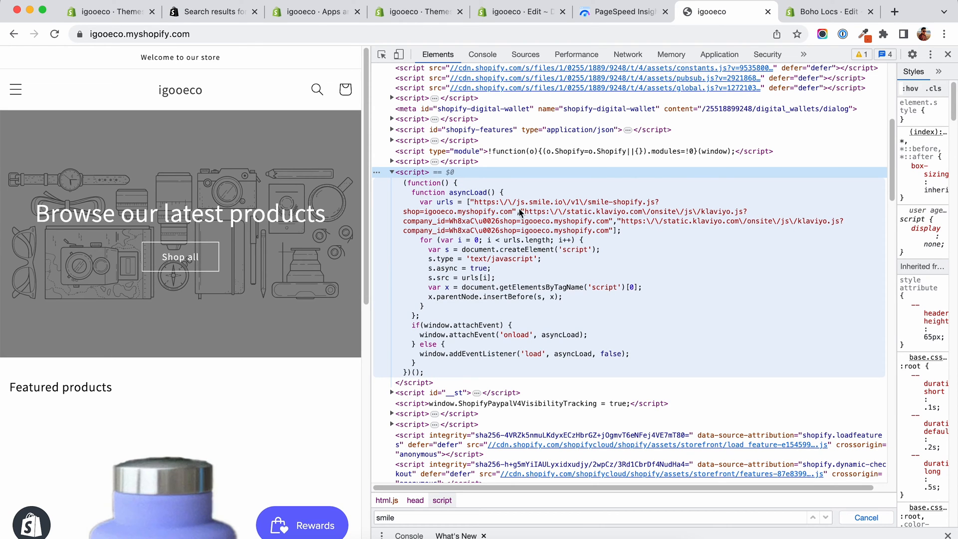
Return from the storefront DevTools to the theme.liquid code editor tab.
{"action": "left_click", "coordinate": [521, 11]}
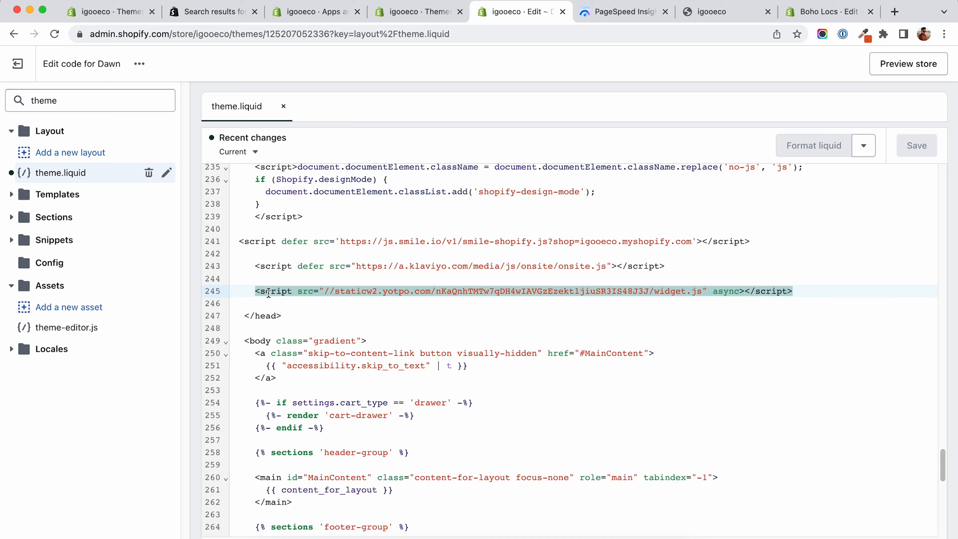
Browse ColourPop's trending-now carousel, then switch back to the Shopify admin tab.
{"action": "left_click", "coordinate": [574, 12]}
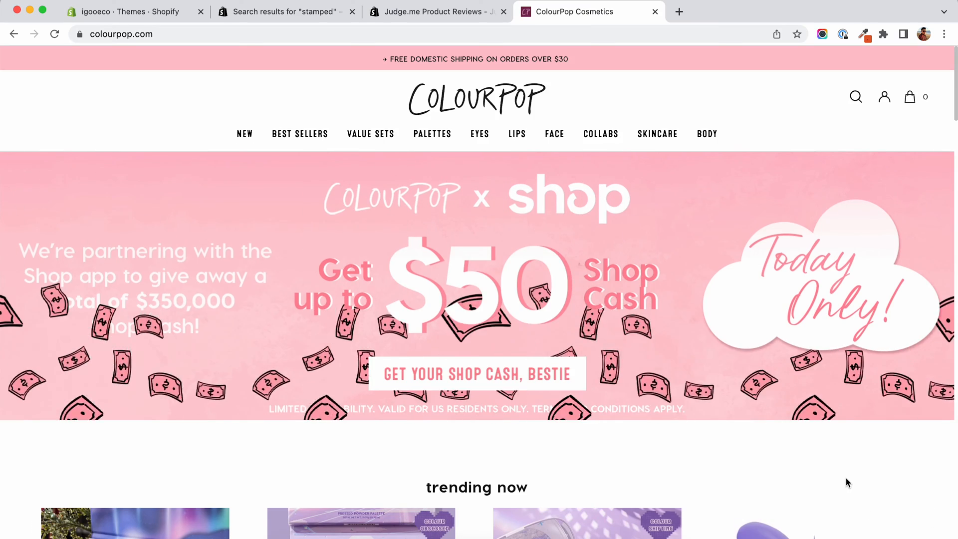
{"action": "scroll", "scroll_direction": "down", "scroll_amount": 3}
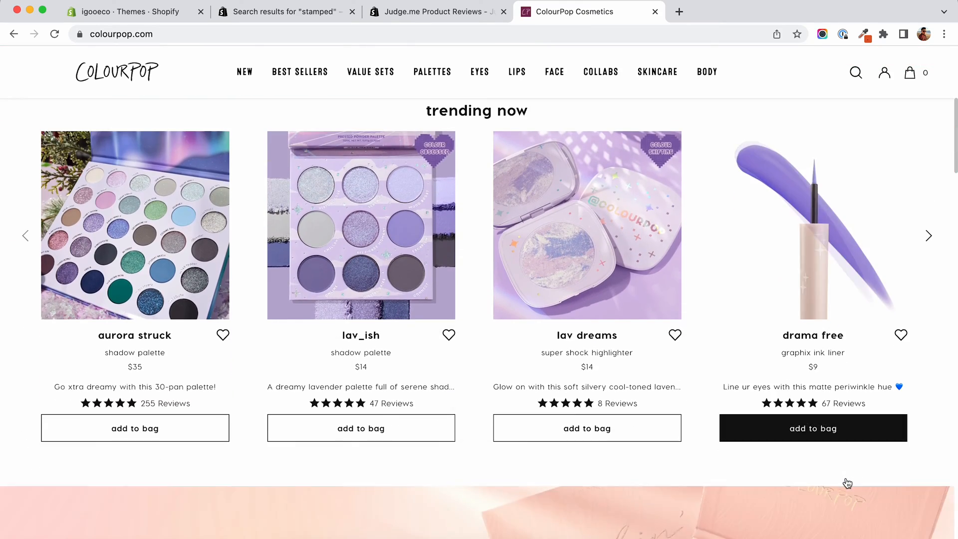
{"action": "left_click", "coordinate": [519, 12]}
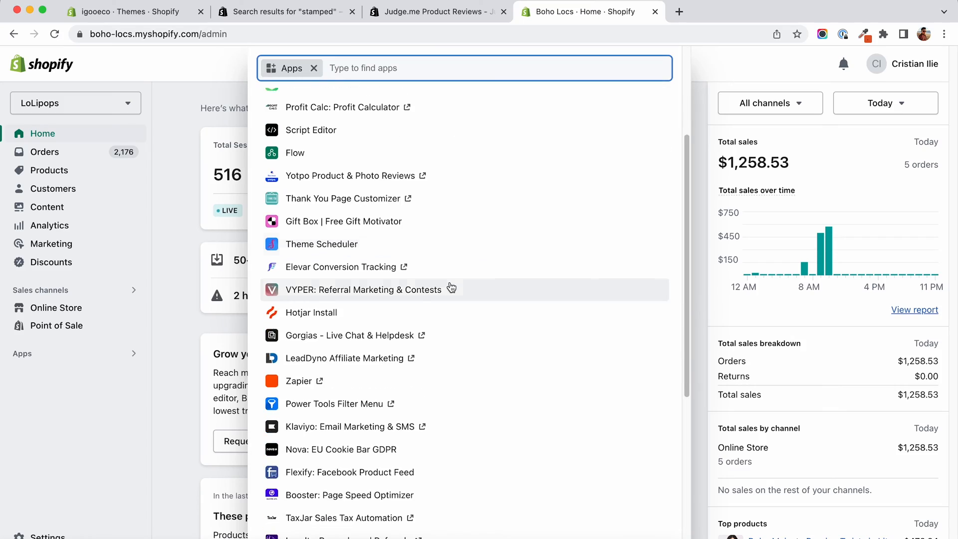
Scroll the installed apps to Klarna On-Site Messaging, then switch to the storefront DevTools tab.
{"action": "scroll", "scroll_direction": "down", "scroll_amount": 3}
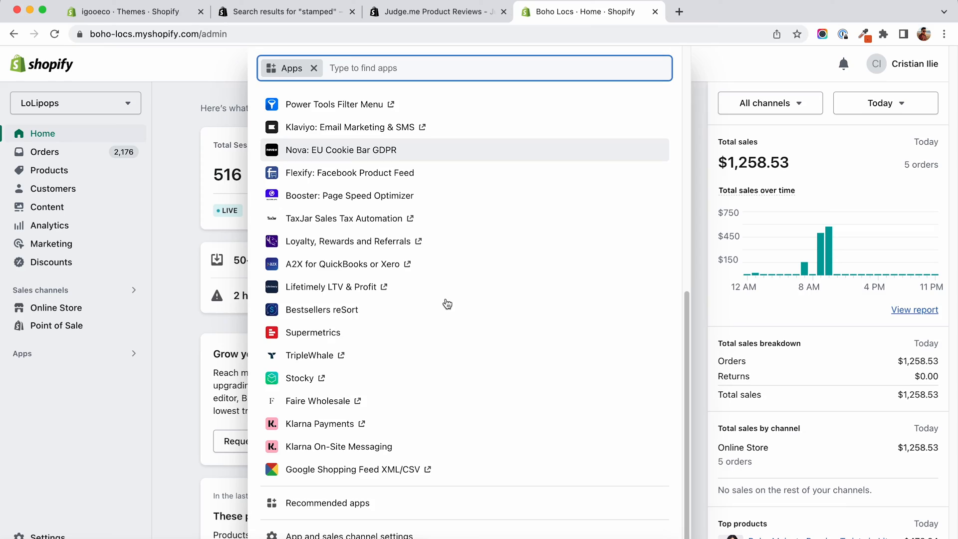
{"action": "left_click", "coordinate": [727, 11]}
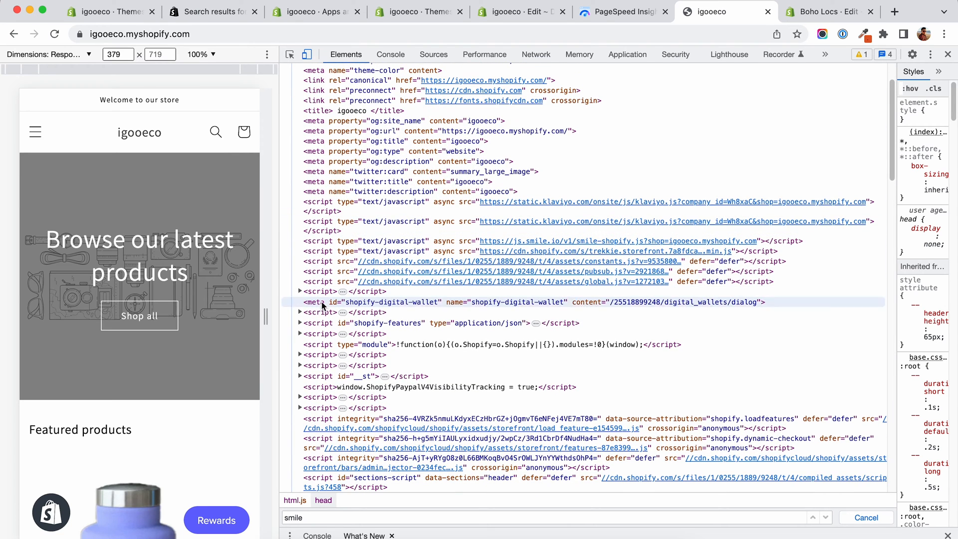
Expand the collapsed head scripts to reveal the asyncLoad code for Smile and Klaviyo, then view network requests.
{"action": "left_click", "coordinate": [300, 334]}
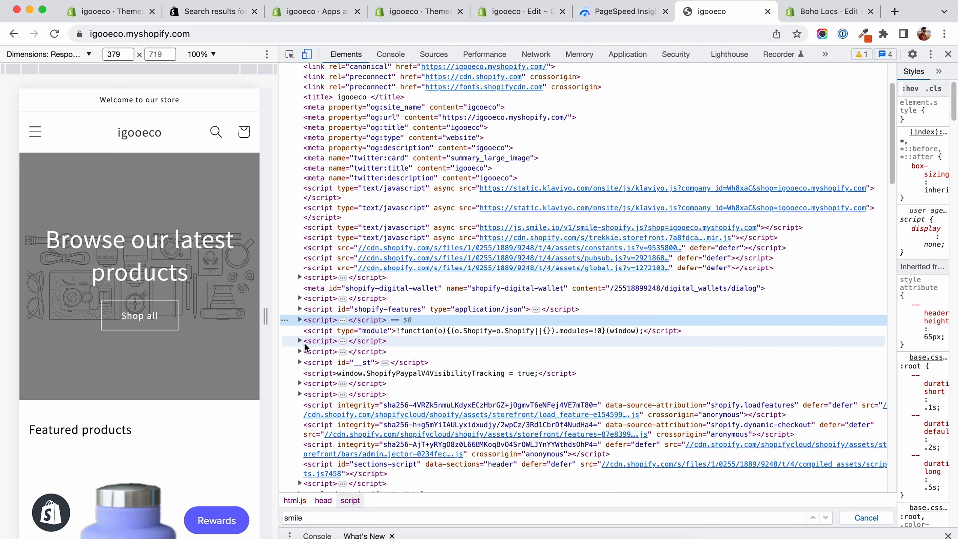
{"action": "left_click", "coordinate": [322, 340]}
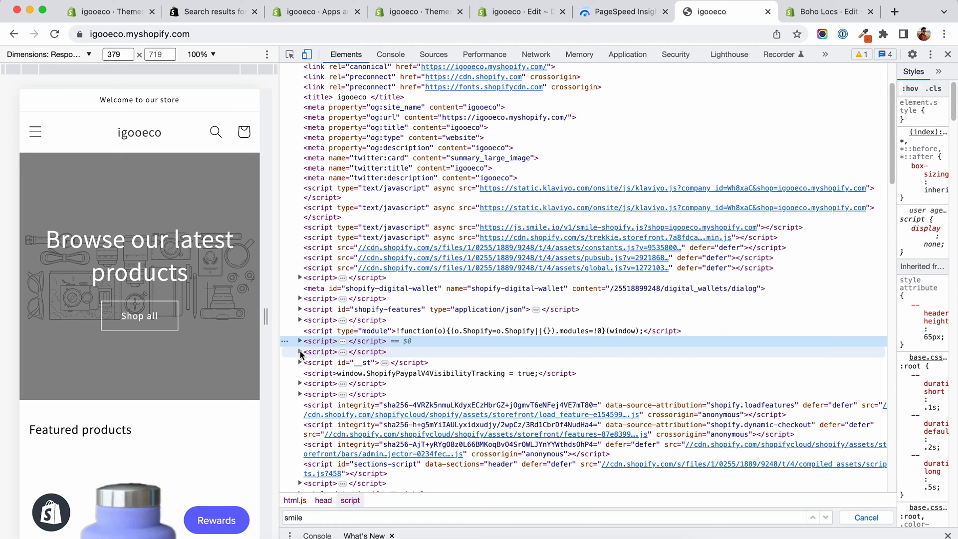
{"action": "left_click", "coordinate": [300, 341]}
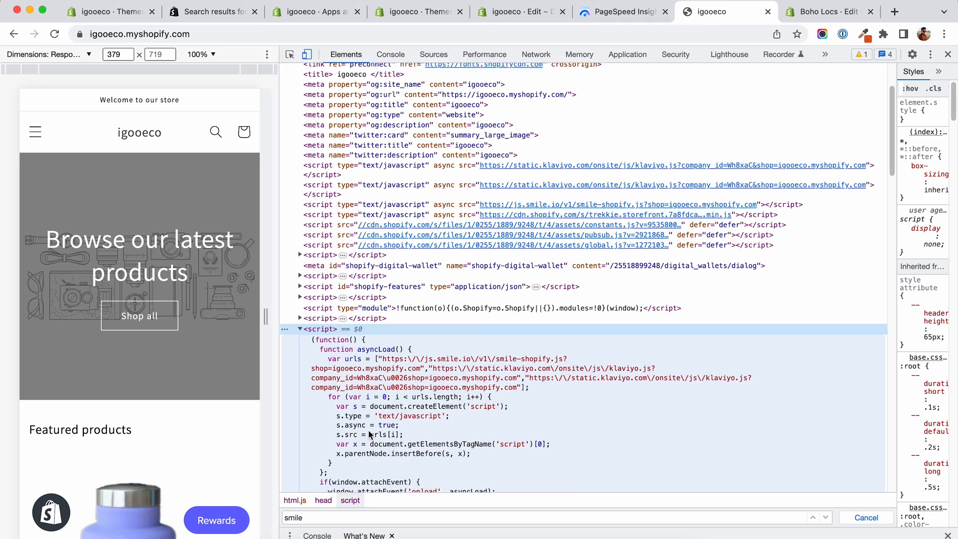
{"action": "left_click", "coordinate": [535, 54]}
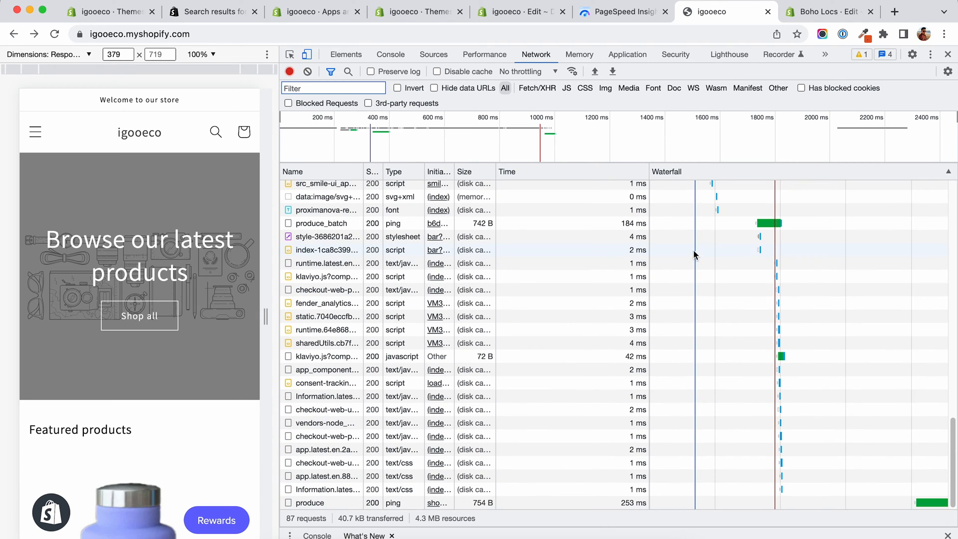
{"action": "mouse_move", "coordinate": [727, 421]}
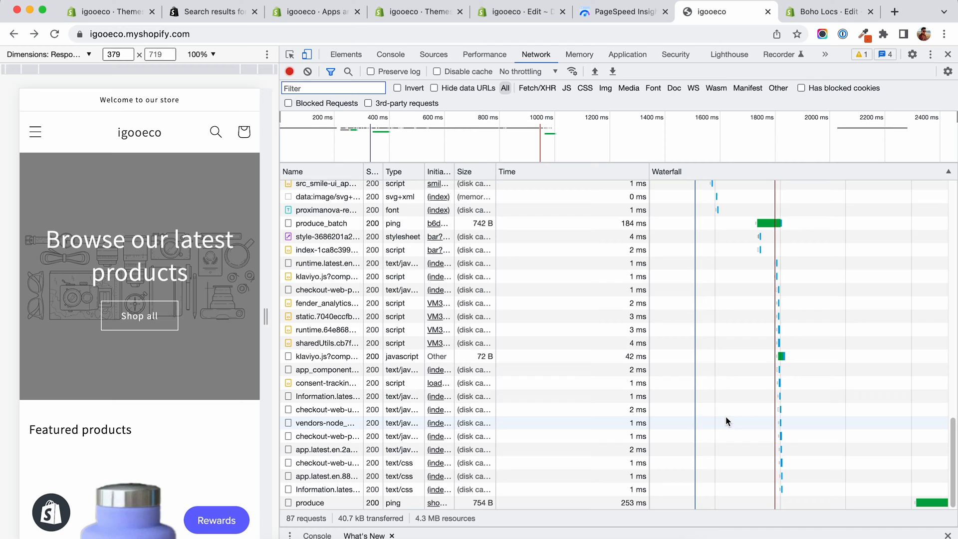
Select the Smile/Klaviyo loader code in Elements, try the Rewards widget, and return to theme.liquid.
{"action": "left_click", "coordinate": [345, 54]}
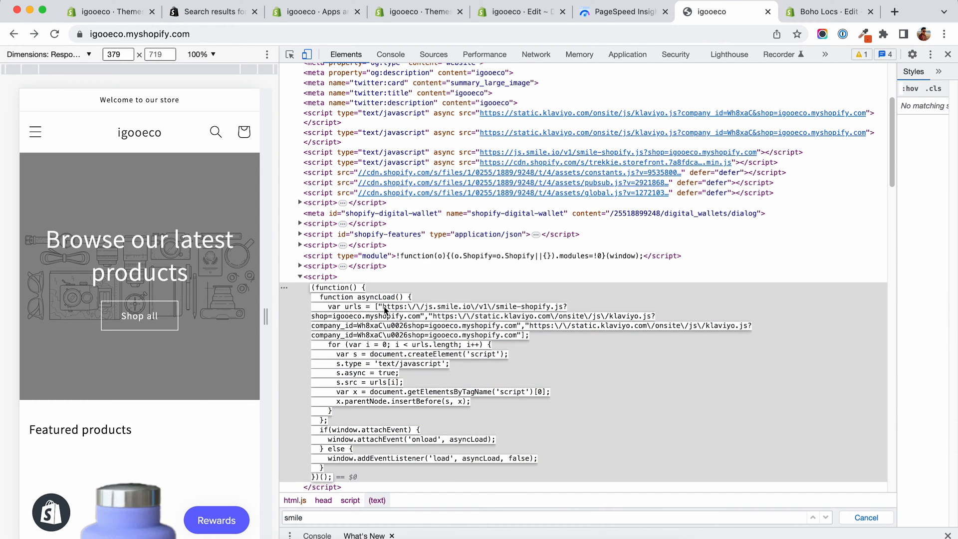
{"action": "left_click_drag", "start_coordinate": [382, 306], "coordinate": [472, 316]}
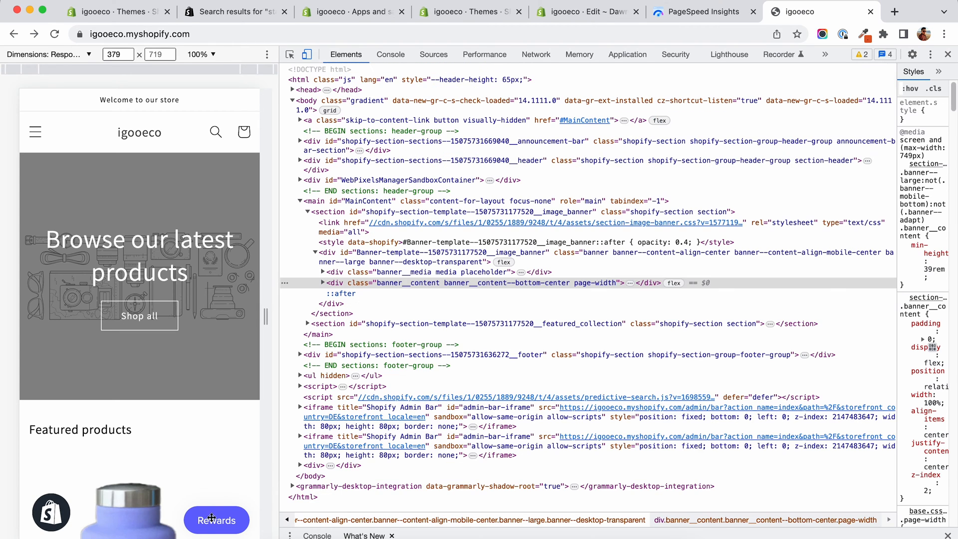
{"action": "left_click", "coordinate": [217, 520]}
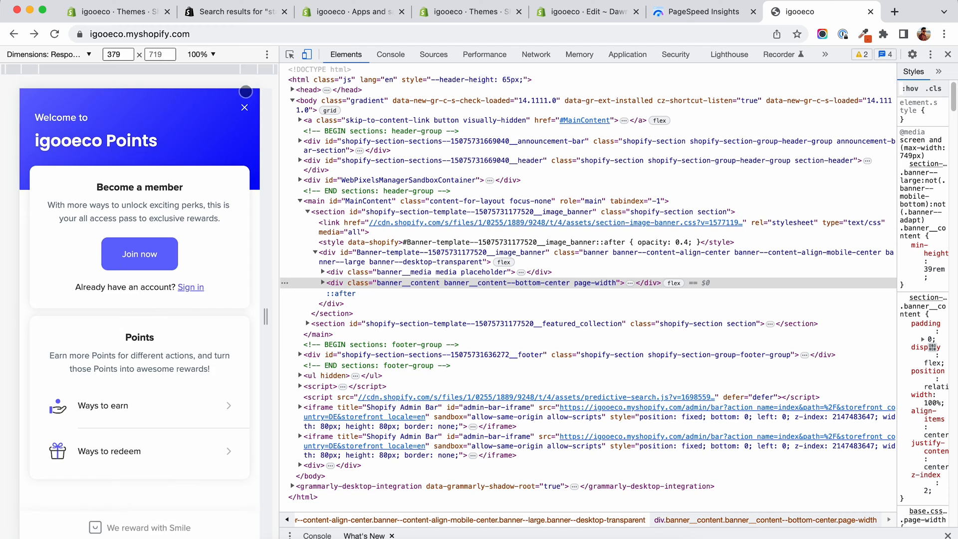
{"action": "left_click", "coordinate": [246, 108]}
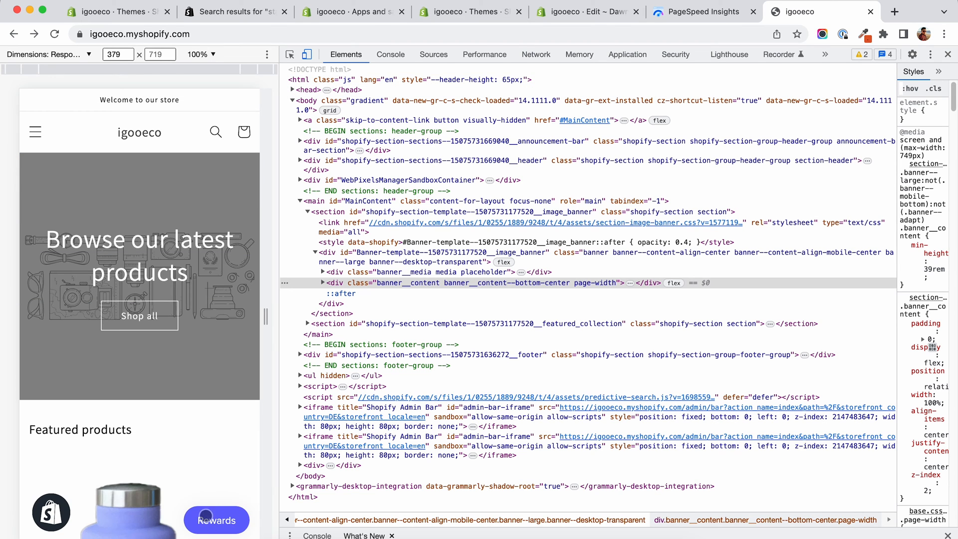
{"action": "left_click", "coordinate": [583, 11]}
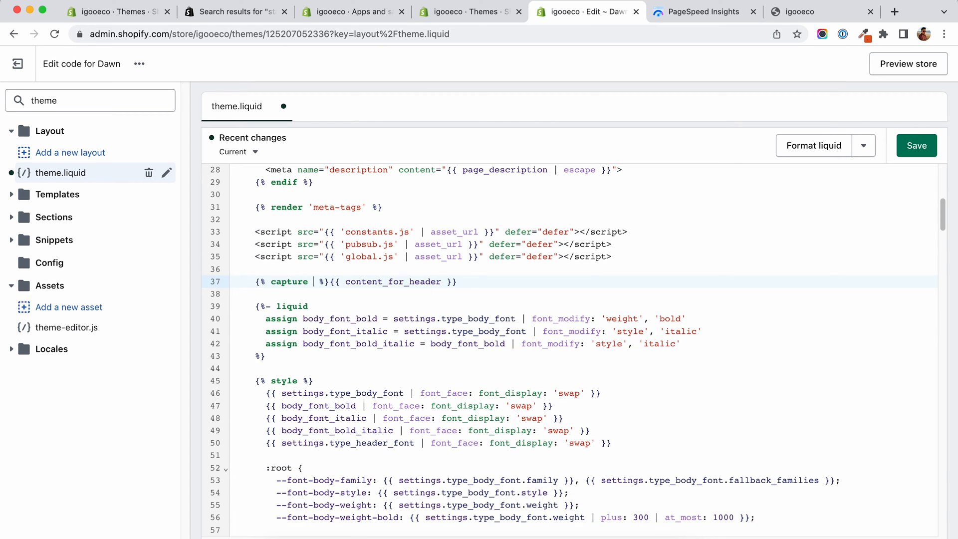
Name the capture modified_content_for_header and output {{ modified_content_for_header }} in theme.liquid.
{"action": "type", "text": "modified_content_for_"}
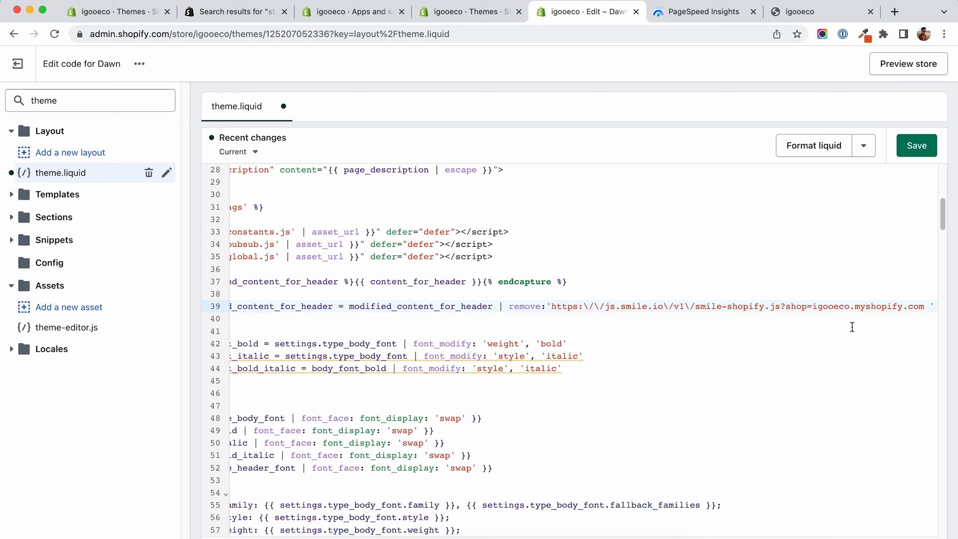
{"action": "type", "text": "{{ modified }}"}
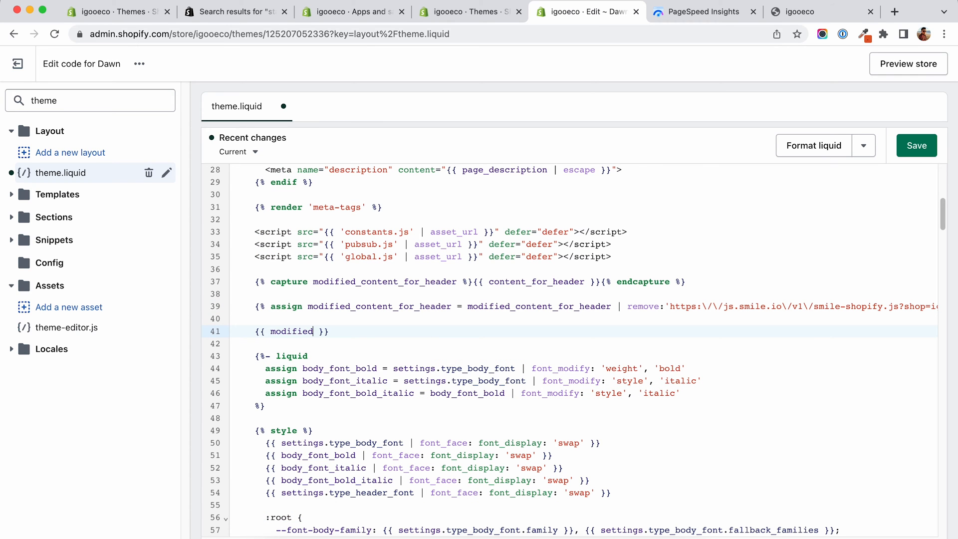
{"action": "type", "text": "_content_for"}
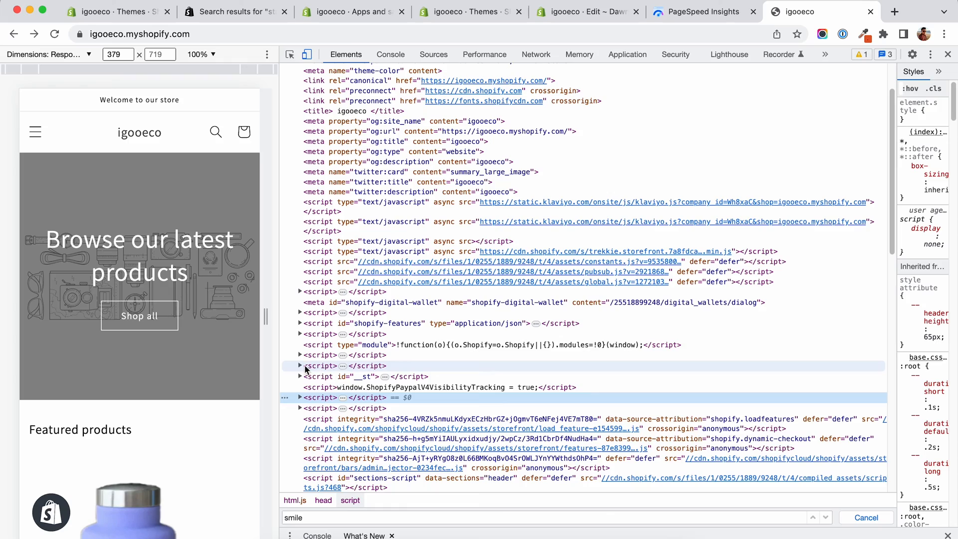
Inspect the head script to confirm the Smile script src is now empty.
{"action": "left_click", "coordinate": [300, 365]}
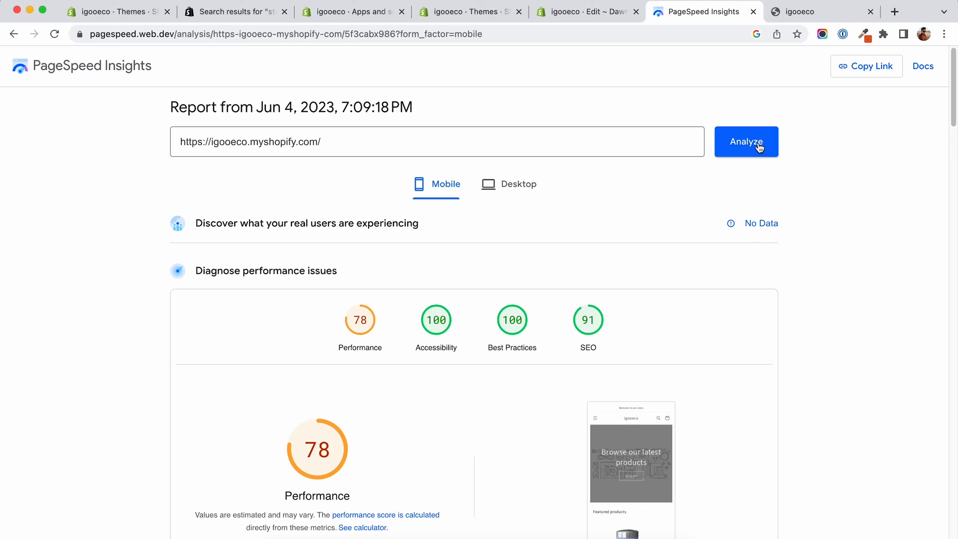
Rerun the mobile analysis for igooeco.myshopify.com, now scoring 90 for performance.
{"action": "left_click", "coordinate": [745, 141]}
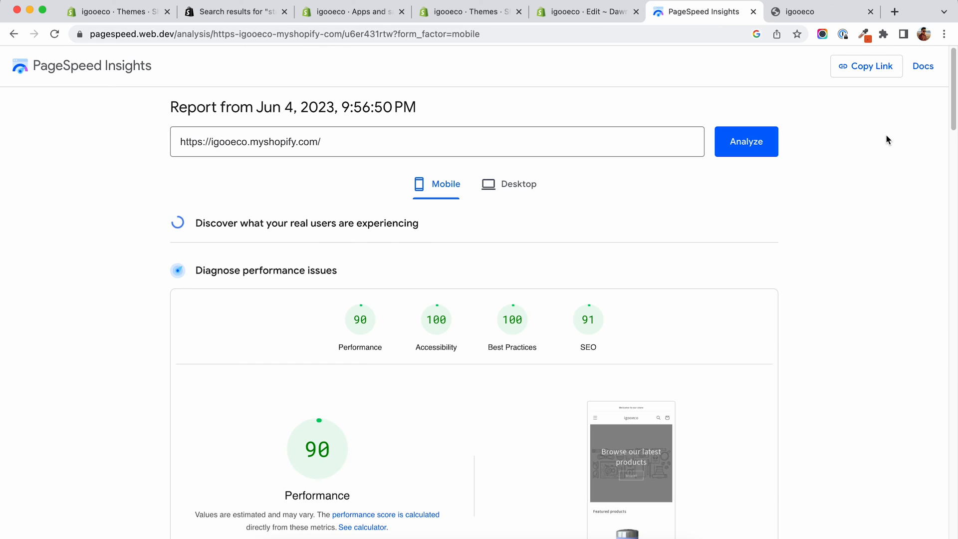
{"action": "scroll", "scroll_direction": "down", "scroll_amount": 3}
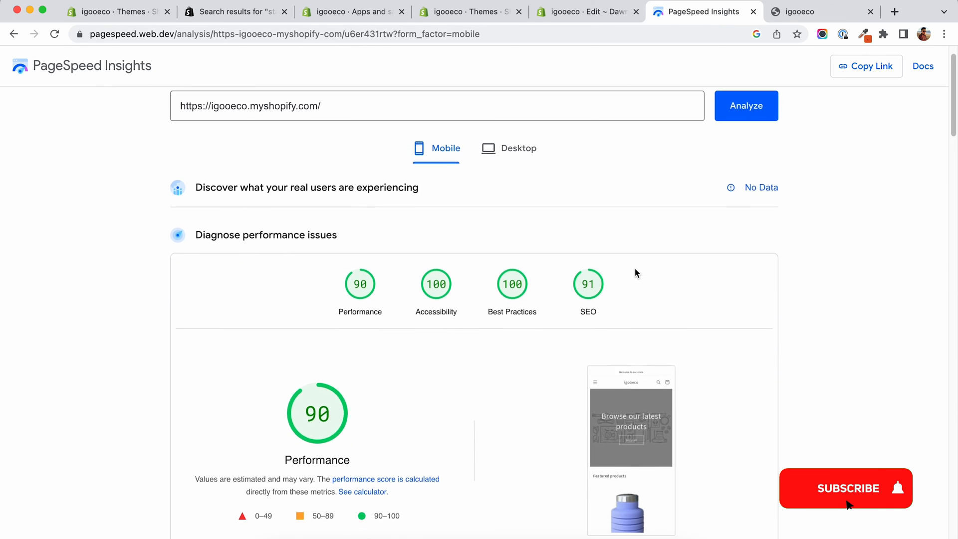
{"action": "scroll", "scroll_direction": "down", "scroll_amount": 3}
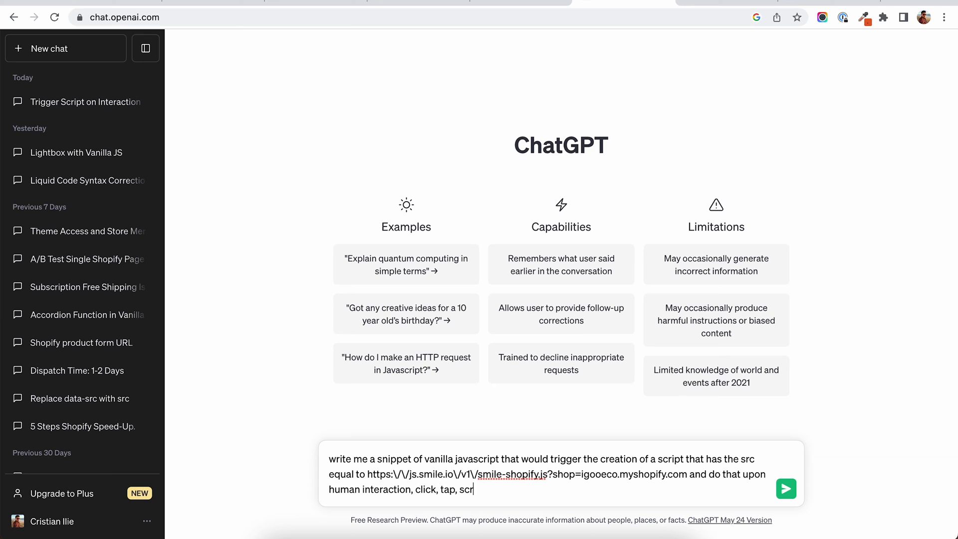
Finish the prompt asking for a Smile loader triggered by click, tap or scroll and send it.
{"action": "type", "text": "oll"}
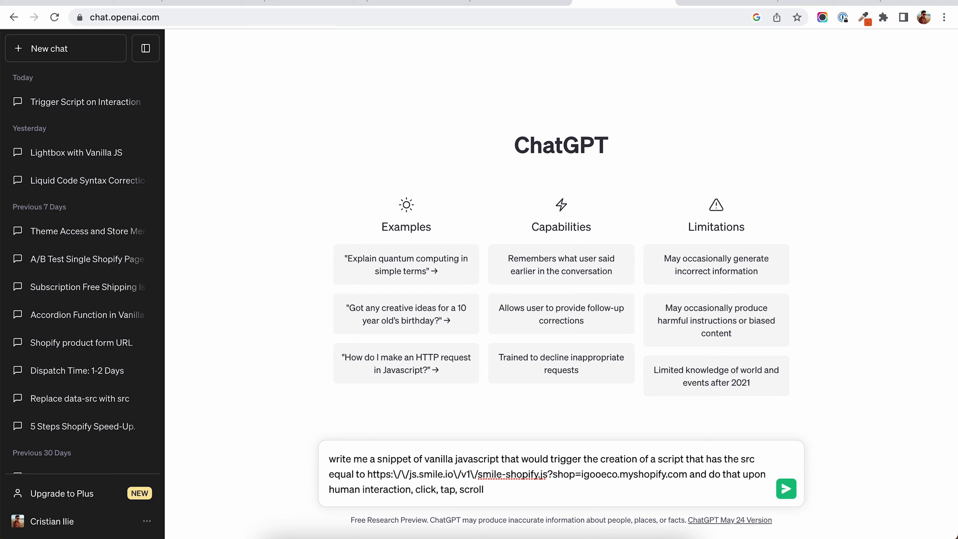
{"action": "left_click", "coordinate": [785, 488]}
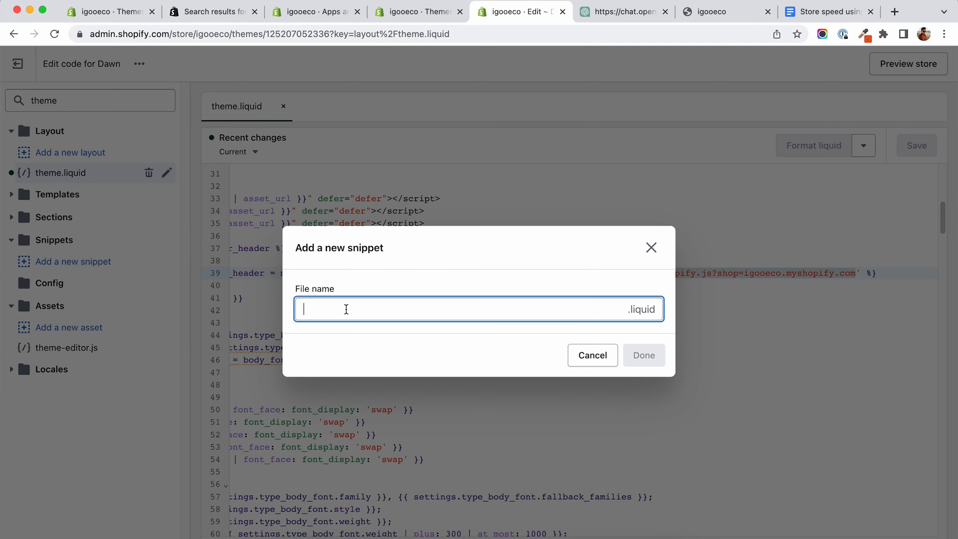
Create a new snippet named lazyscripts in the Dawn theme.
{"action": "type", "text": "lazyscripts"}
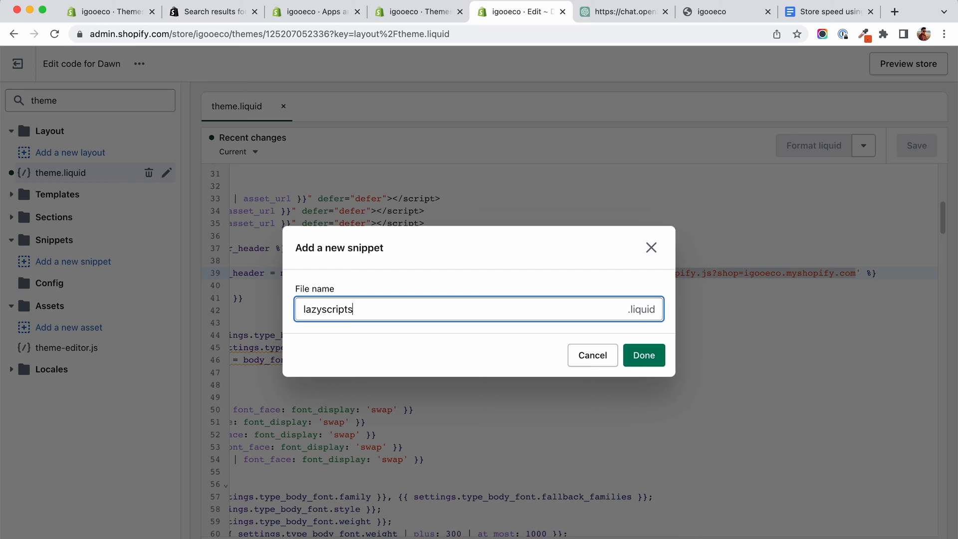
{"action": "left_click", "coordinate": [644, 355]}
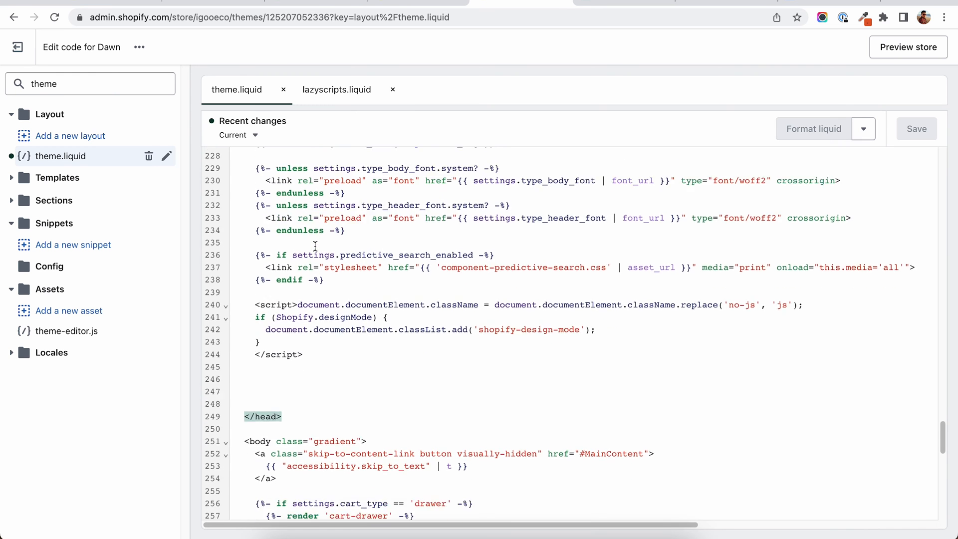
Add {% render 'lazyscripts' %} above </head> in theme.liquid and save.
{"action": "type", "text": "{% render 'lazys' %}"}
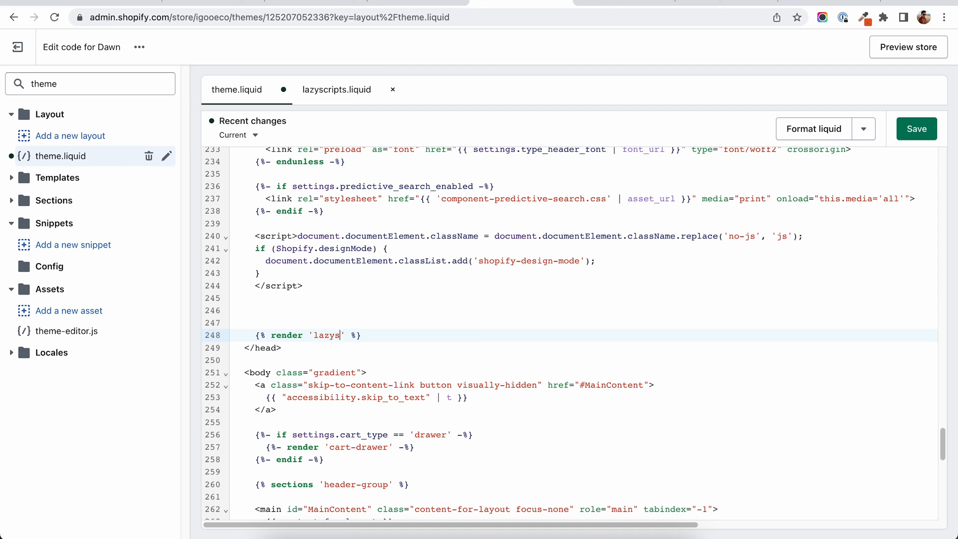
{"action": "type", "text": "cripts"}
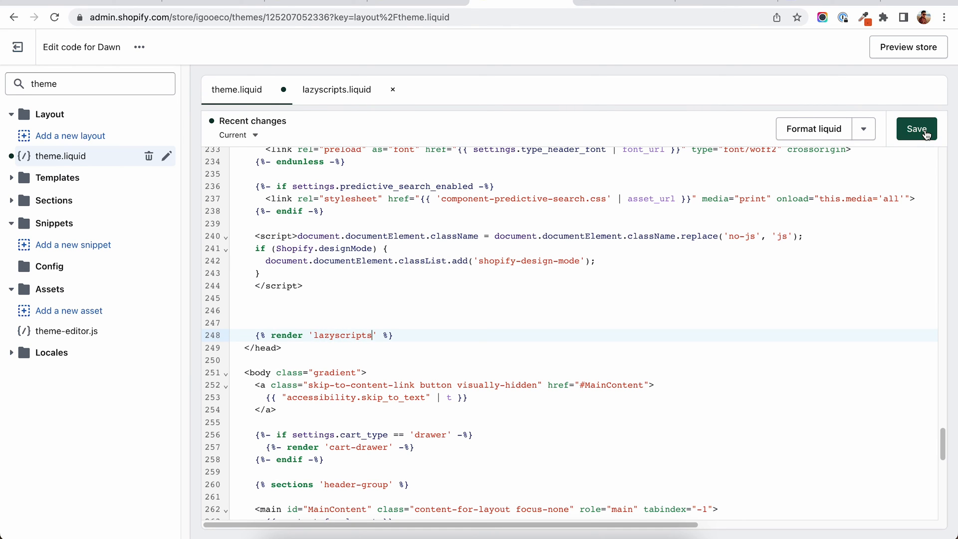
{"action": "left_click", "coordinate": [825, 11]}
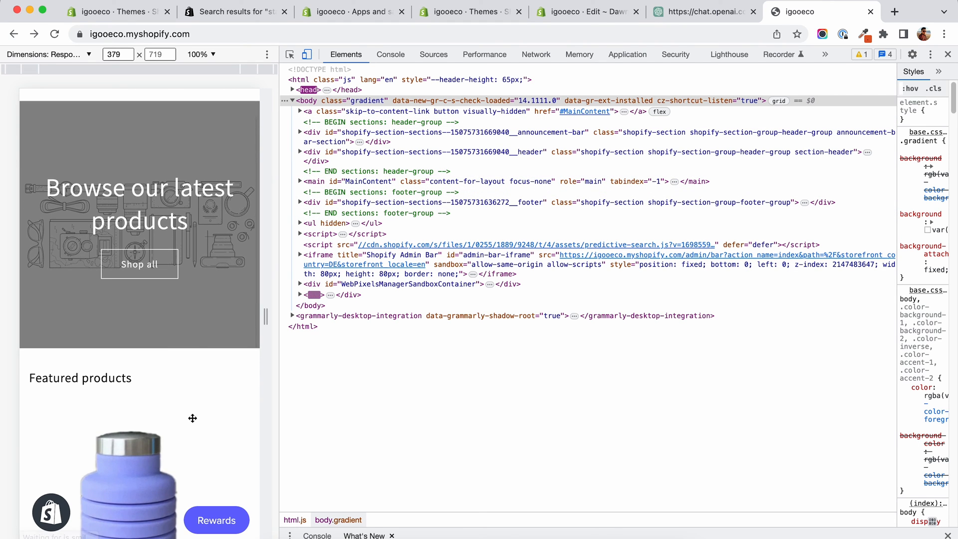
Interact with the reloaded storefront and scroll down to the featured products to trigger lazy loading.
{"action": "left_click", "coordinate": [216, 520]}
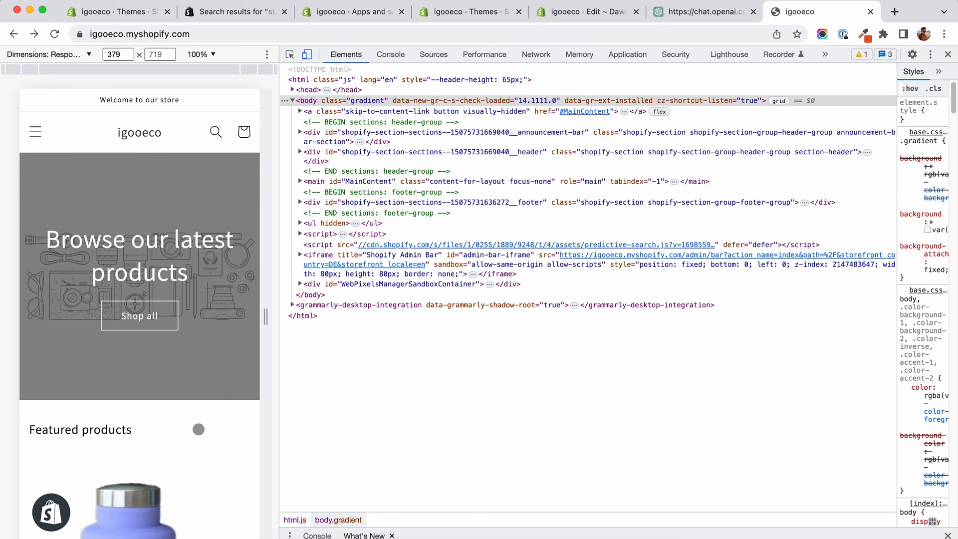
{"action": "scroll", "scroll_direction": "down", "scroll_amount": 3}
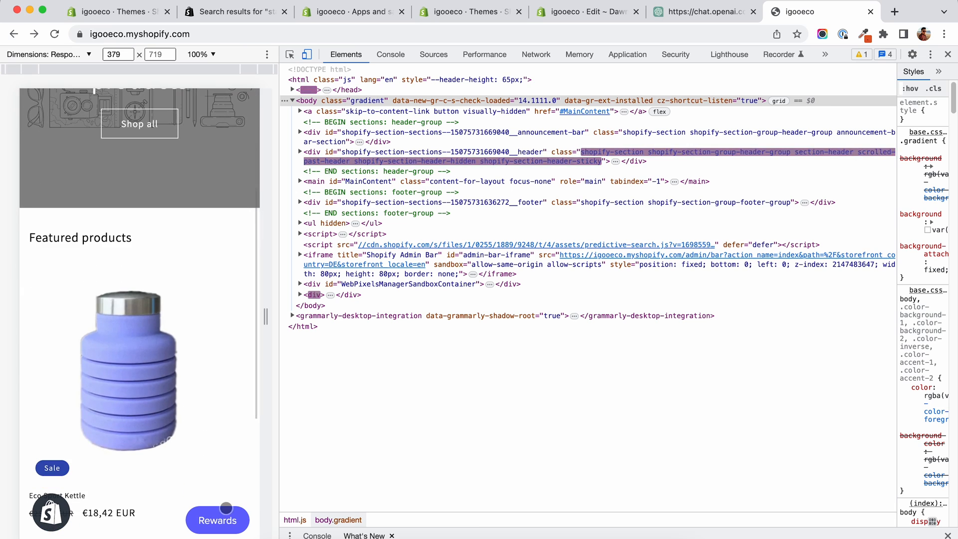